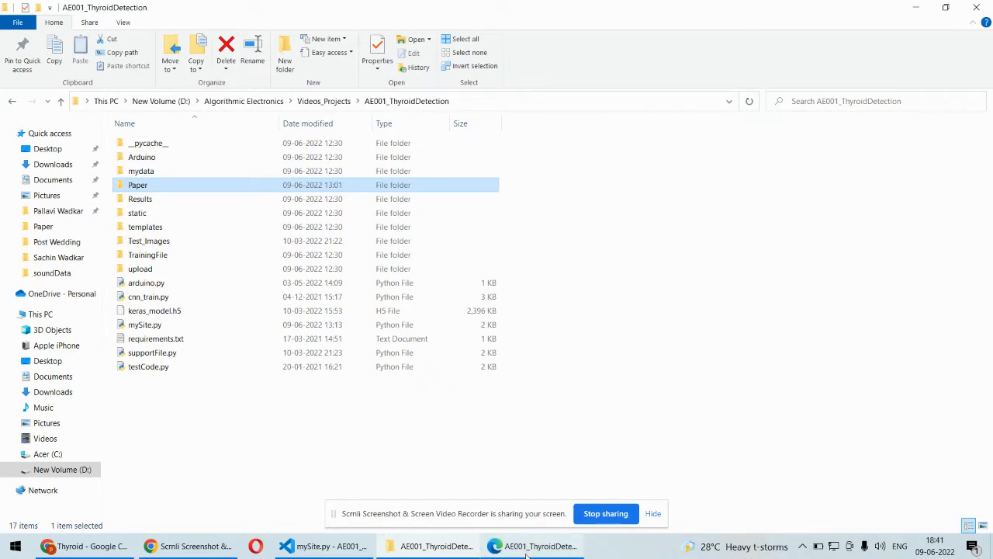
Step: Open AE001_ThyroidDetection.pdf from the project's Paper folder in the PDF viewer
{"action": "left_click", "coordinate": [495, 546]}
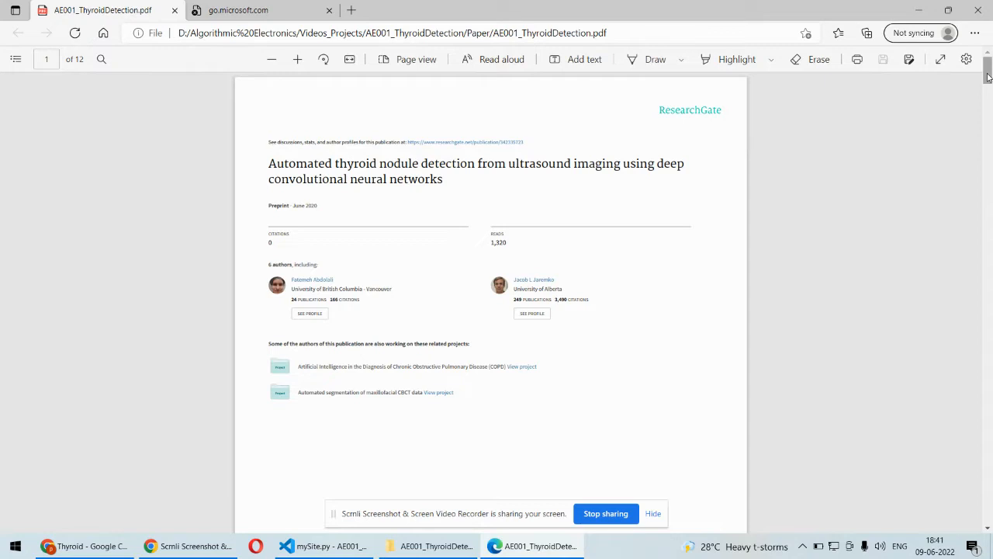
{"action": "scroll", "scroll_direction": "down", "scroll_amount": 3}
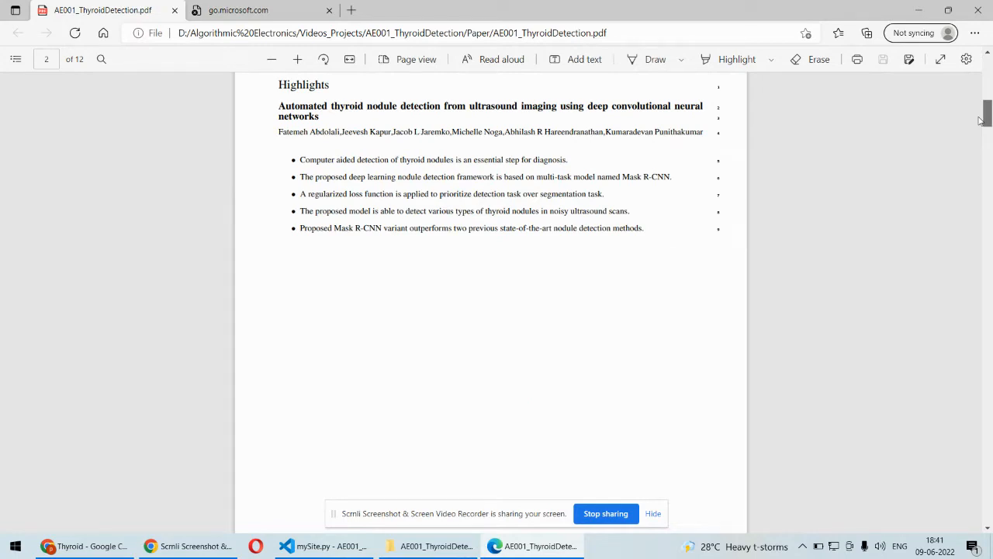
{"action": "scroll", "scroll_direction": "down", "scroll_amount": 3}
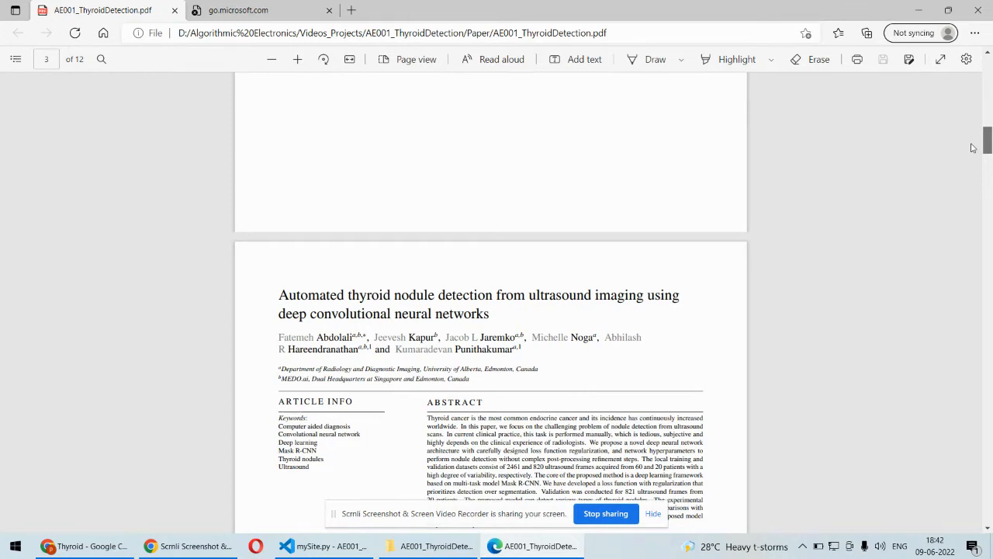
{"action": "scroll", "scroll_direction": "down", "scroll_amount": 3}
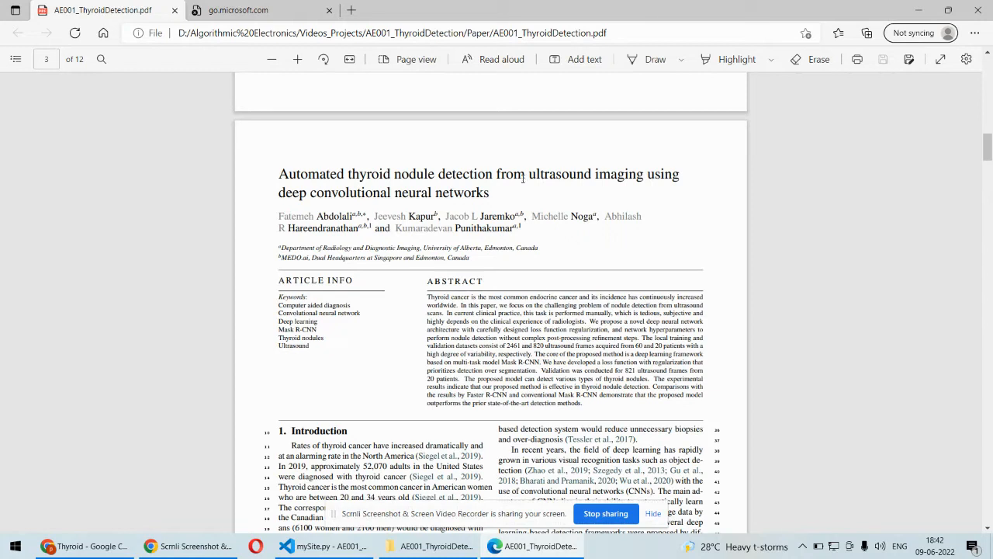
{"action": "left_click_drag", "start_coordinate": [516, 174], "coordinate": [664, 174]}
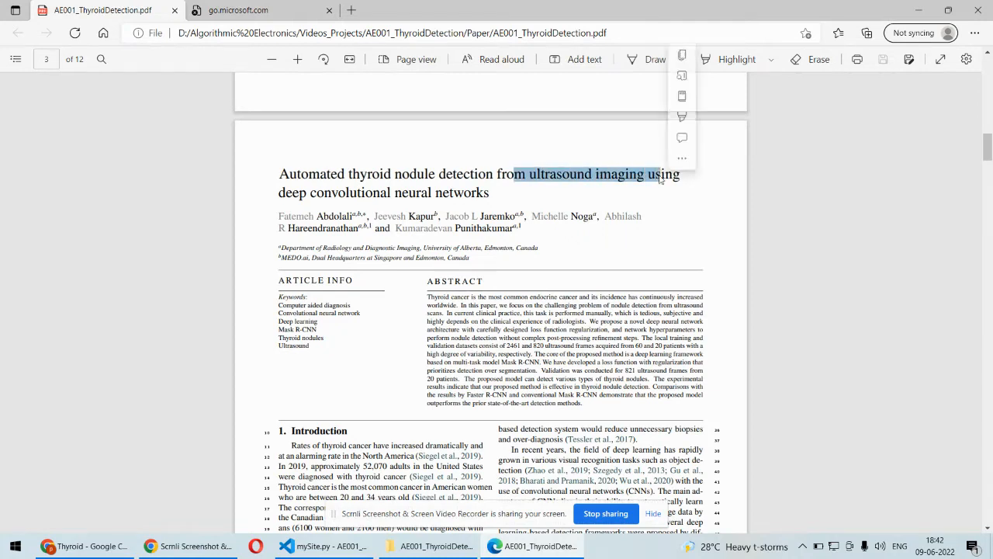
{"action": "left_click", "coordinate": [571, 196]}
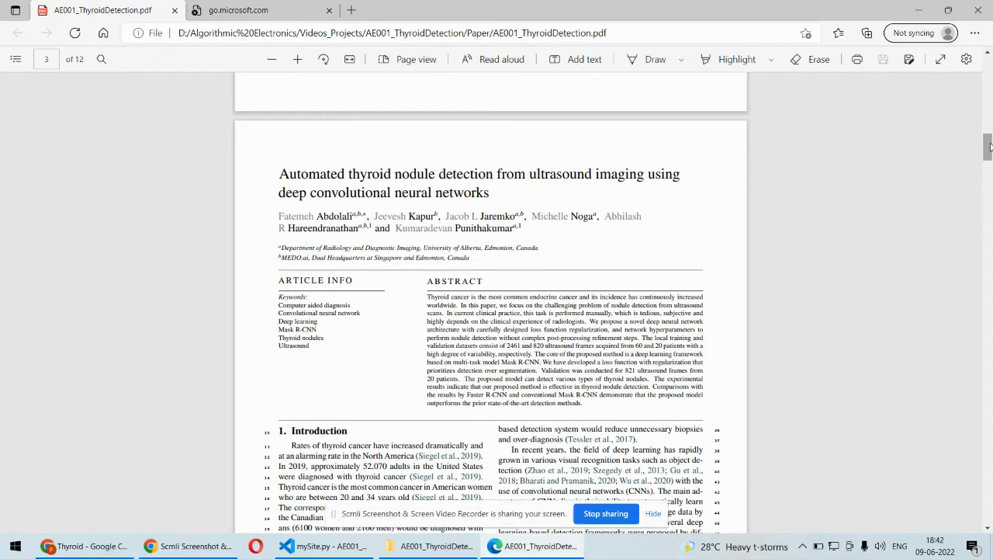
Step: Page through the thyroid nodule detection paper down to its references
{"action": "scroll", "scroll_direction": "down", "scroll_amount": 3}
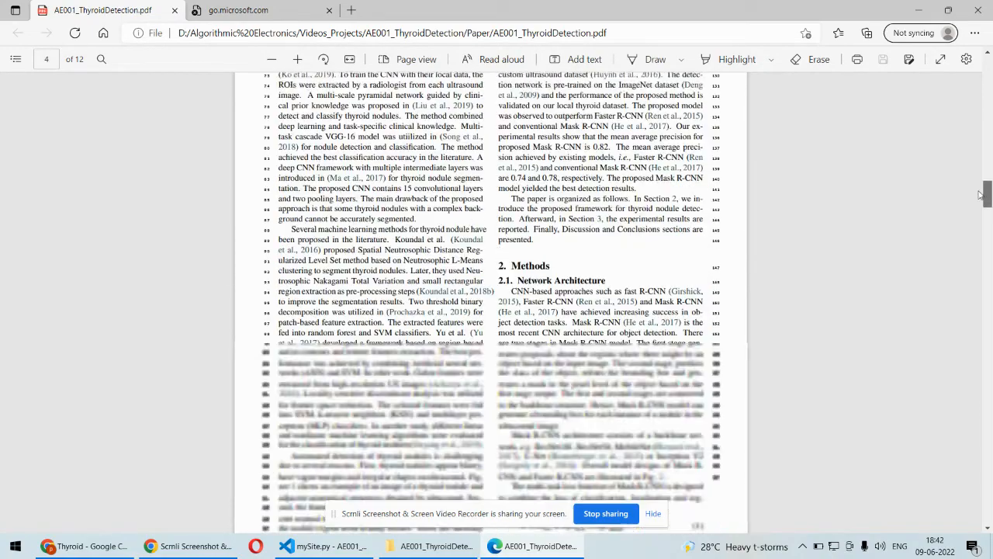
{"action": "scroll", "scroll_direction": "down", "scroll_amount": 3}
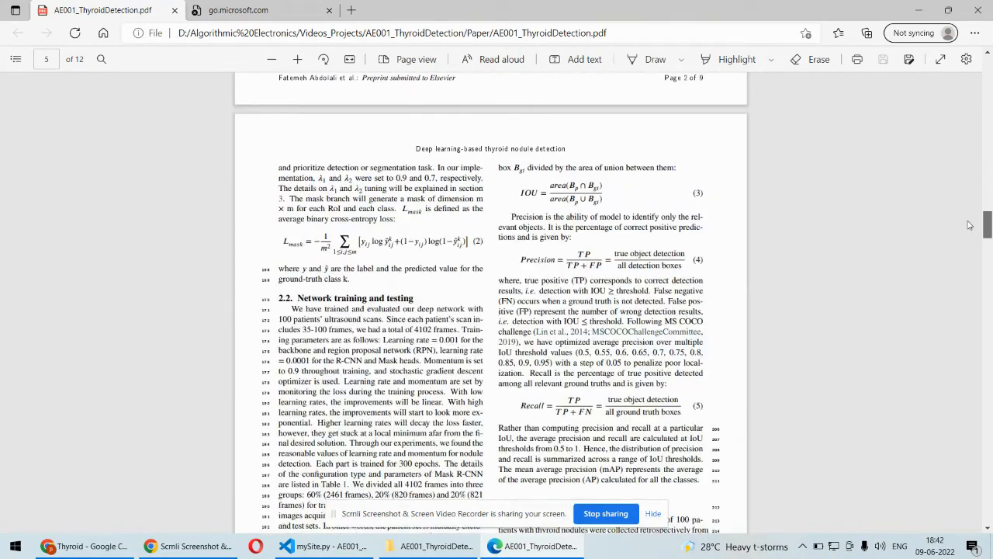
{"action": "scroll", "scroll_direction": "down", "scroll_amount": 3}
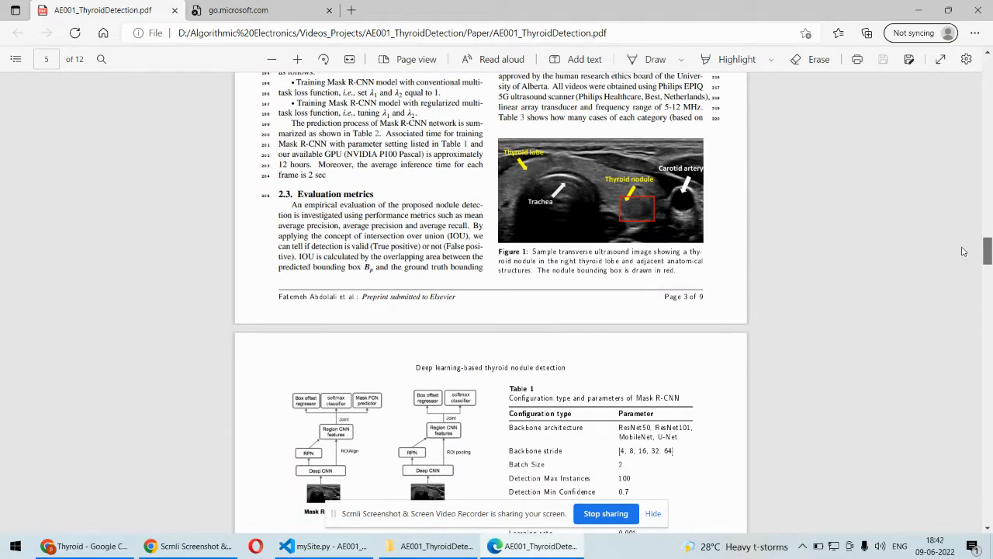
{"action": "scroll", "scroll_direction": "down", "scroll_amount": 3}
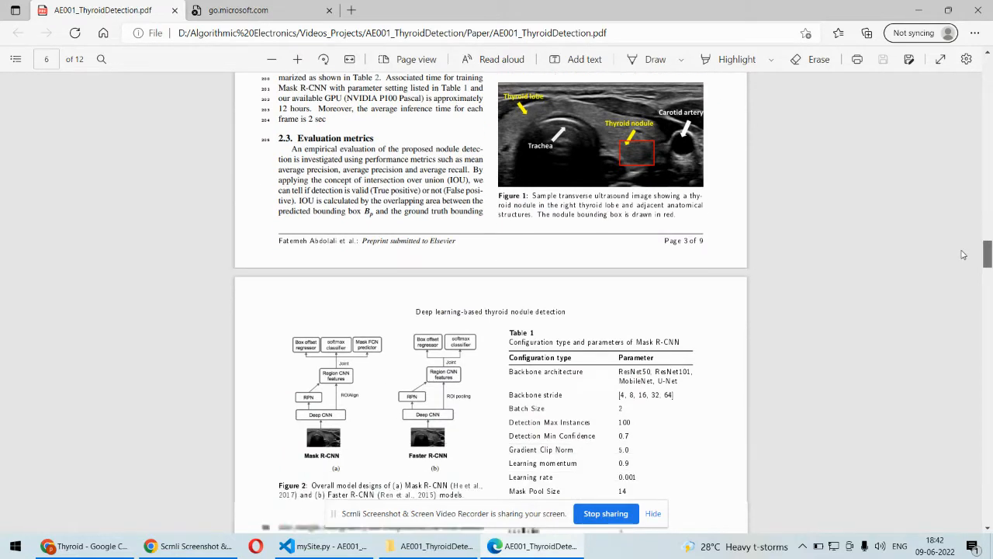
{"action": "scroll", "scroll_direction": "down", "scroll_amount": 3}
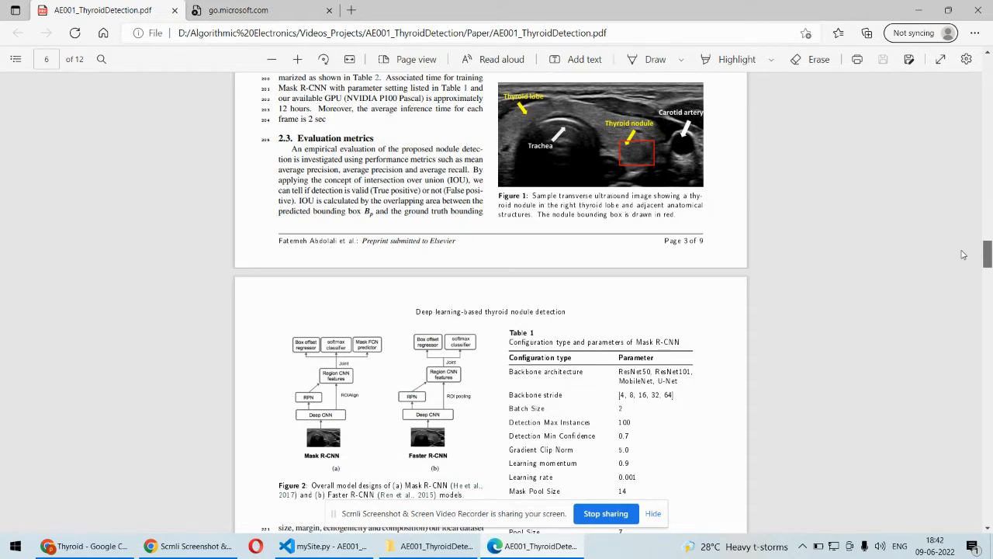
{"action": "scroll", "scroll_direction": "down", "scroll_amount": 3}
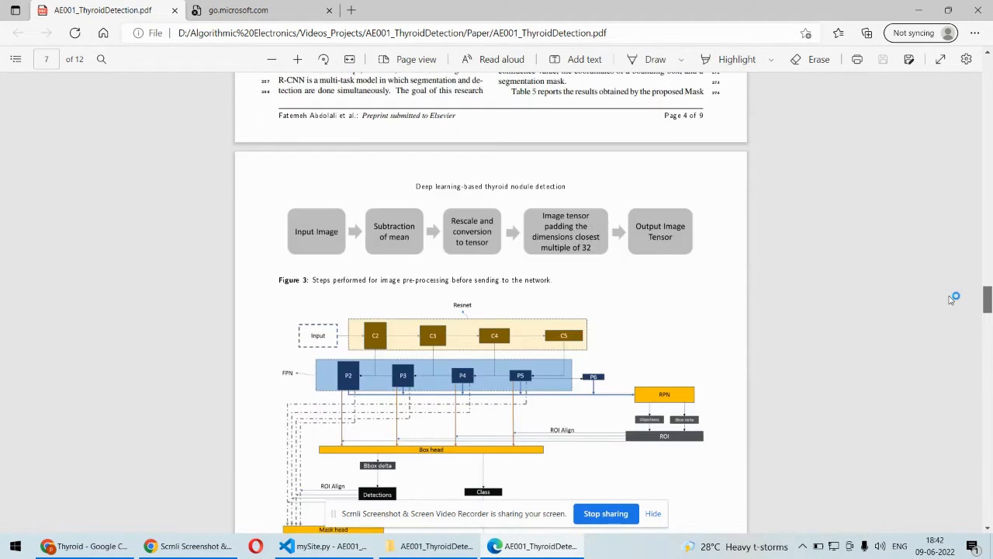
{"action": "scroll", "scroll_direction": "down", "scroll_amount": 3}
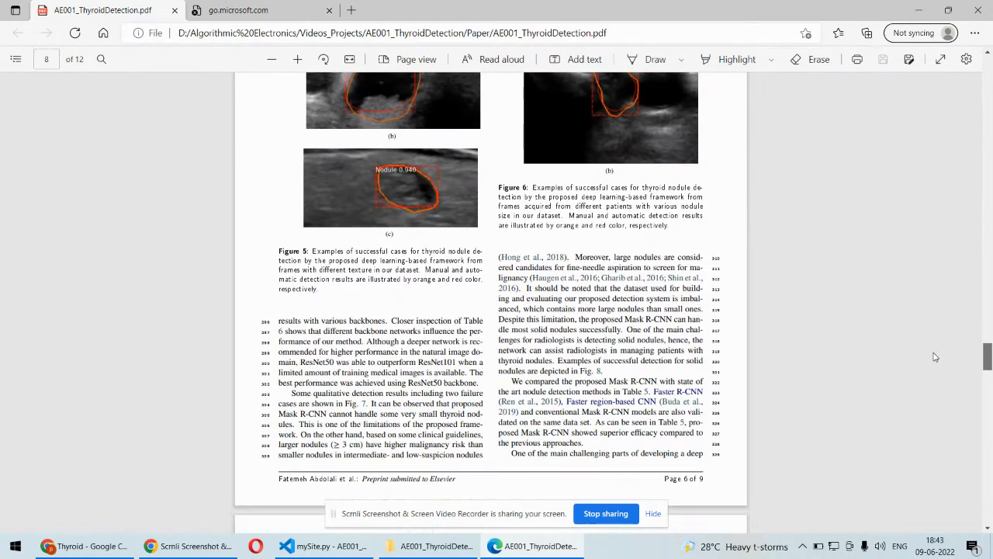
{"action": "scroll", "scroll_direction": "down", "scroll_amount": 3}
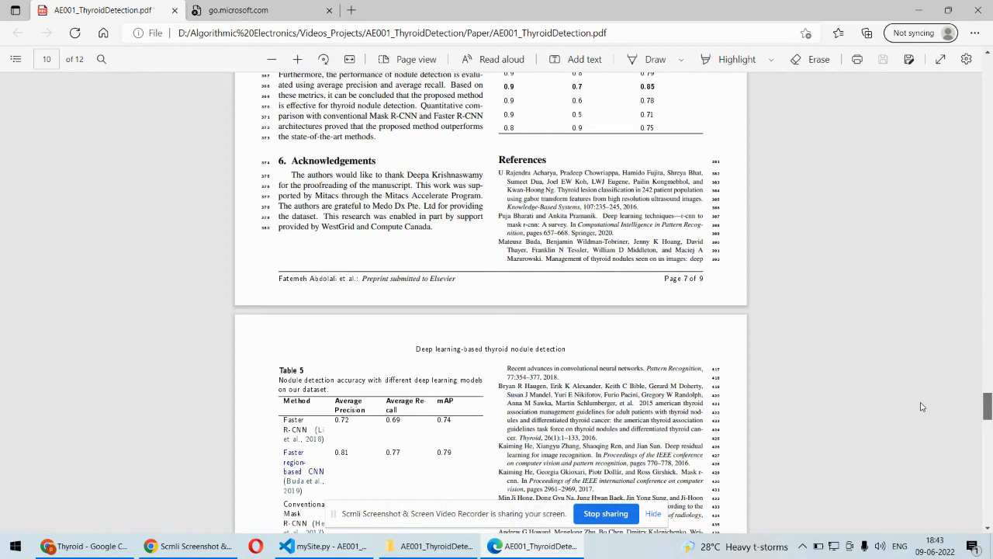
{"action": "scroll", "scroll_direction": "down", "scroll_amount": 3}
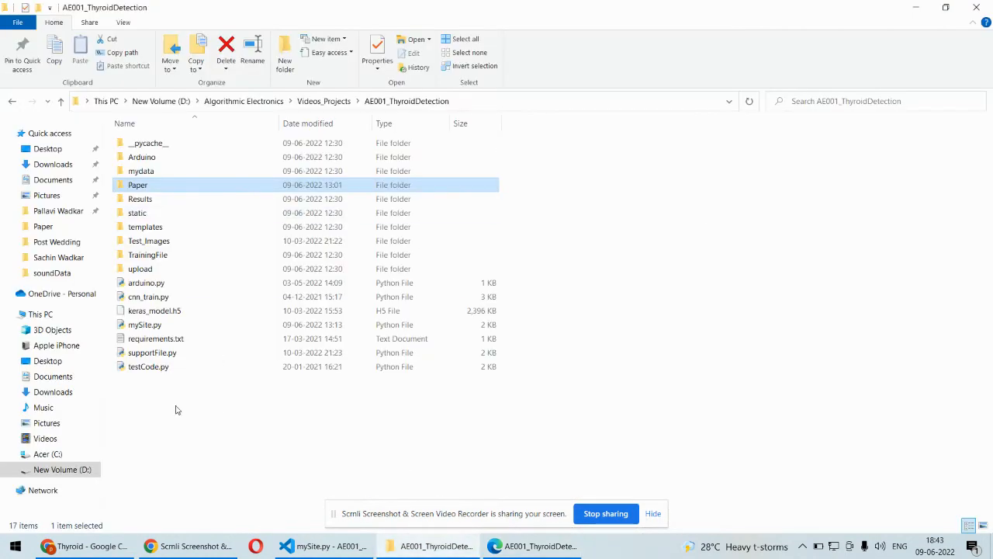
{"action": "left_click", "coordinate": [174, 410]}
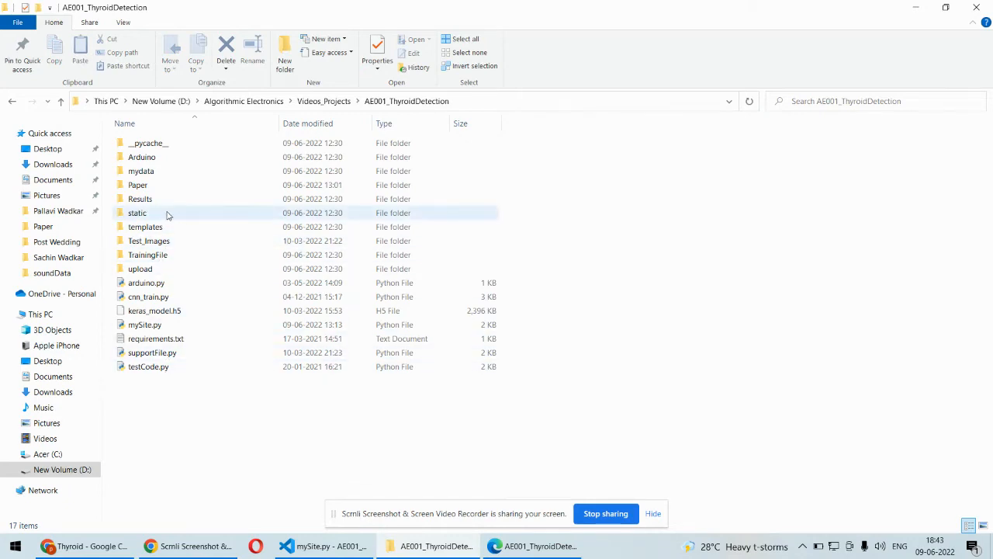
{"action": "left_click", "coordinate": [146, 227]}
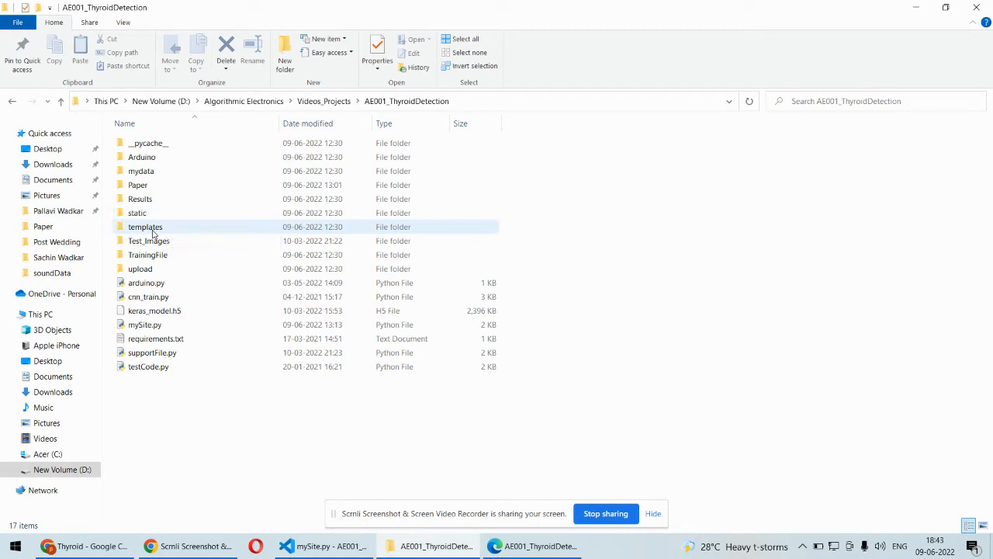
{"action": "mouse_move", "coordinate": [146, 227]}
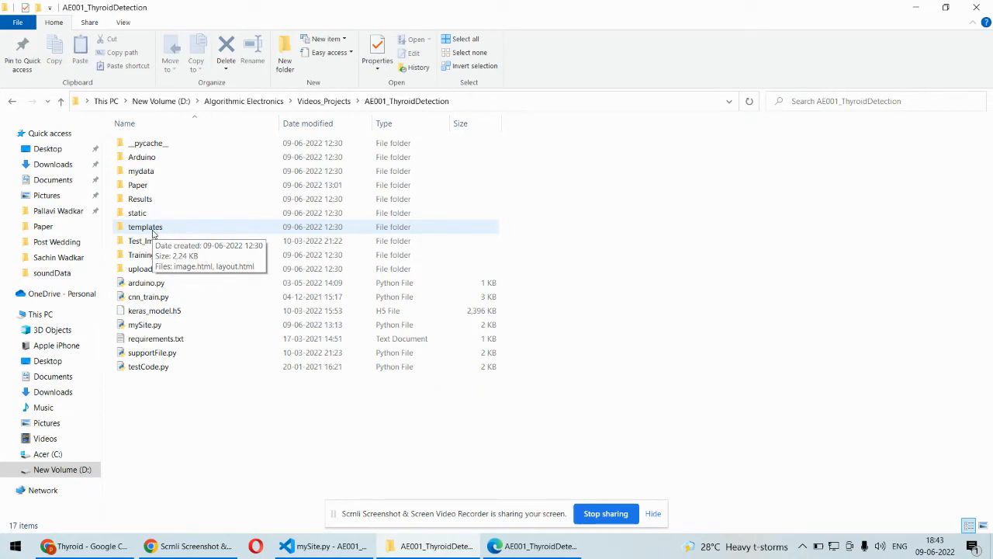
{"action": "mouse_move", "coordinate": [163, 403]}
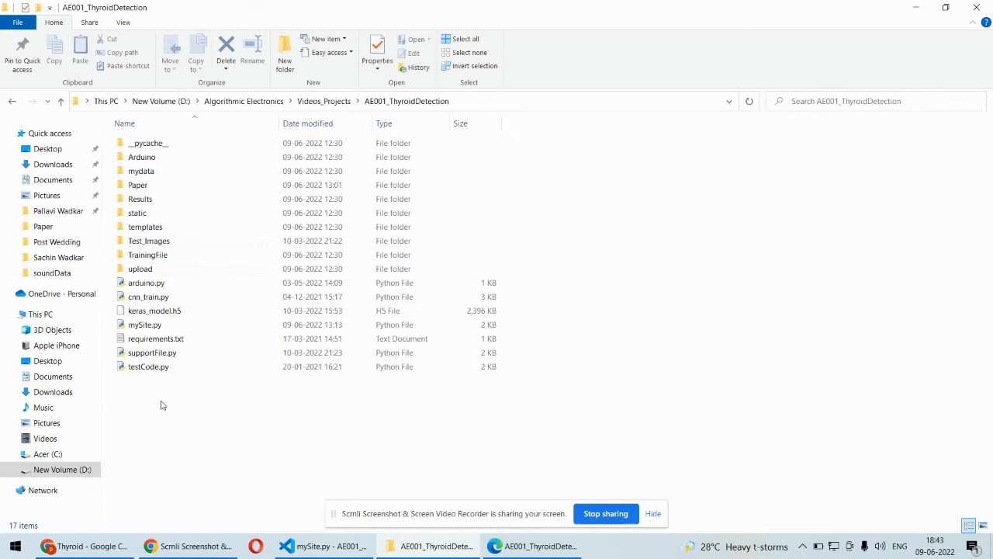
{"action": "left_click", "coordinate": [145, 324]}
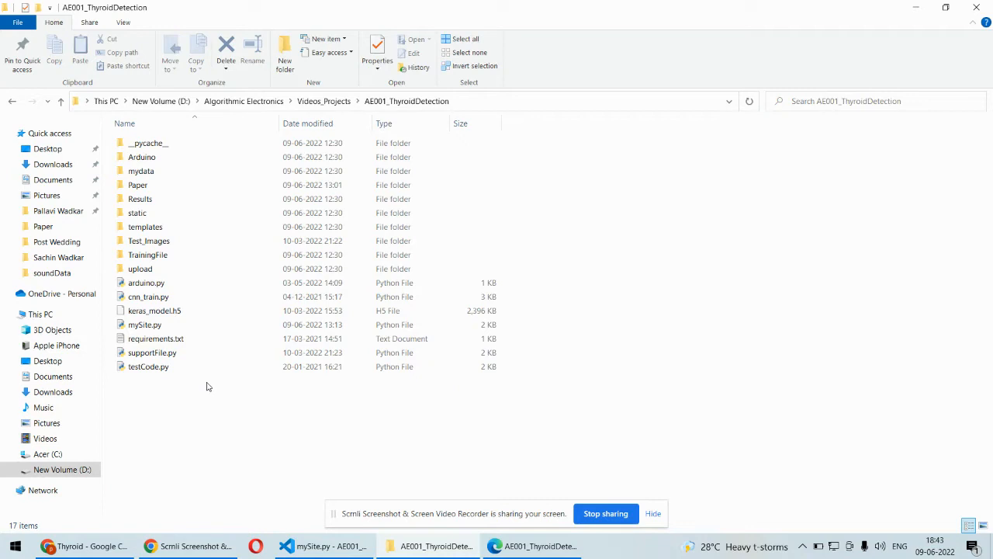
{"action": "mouse_move", "coordinate": [180, 397]}
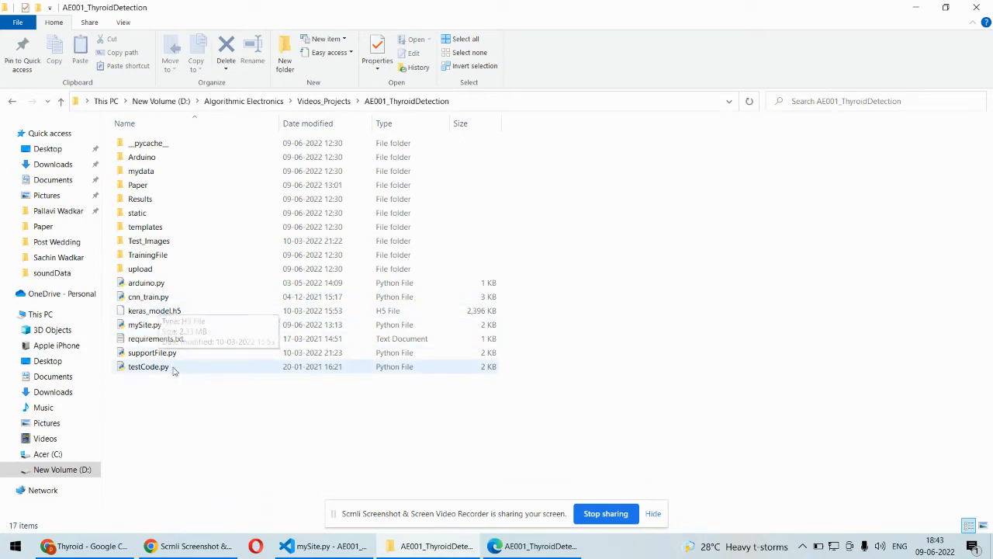
{"action": "mouse_move", "coordinate": [195, 428]}
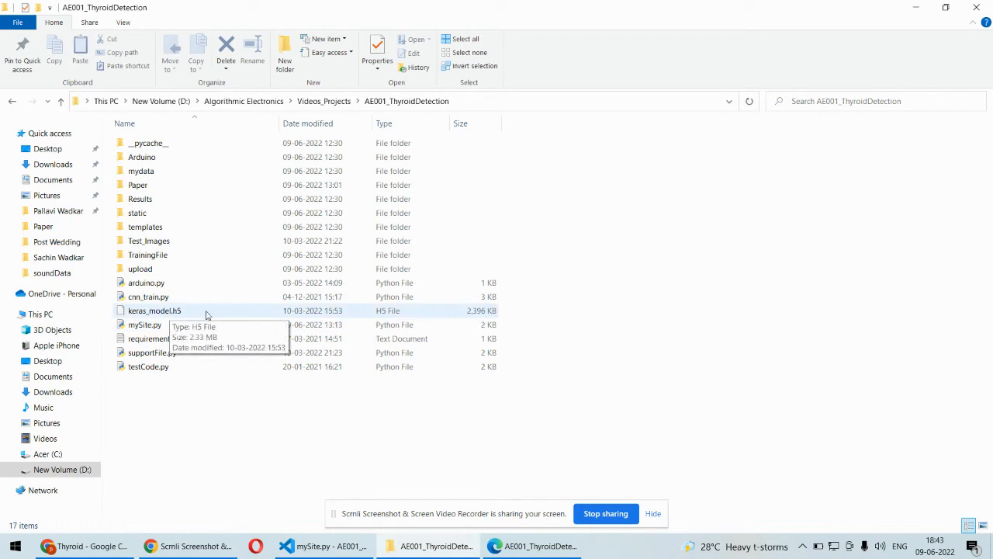
{"action": "mouse_move", "coordinate": [127, 372]}
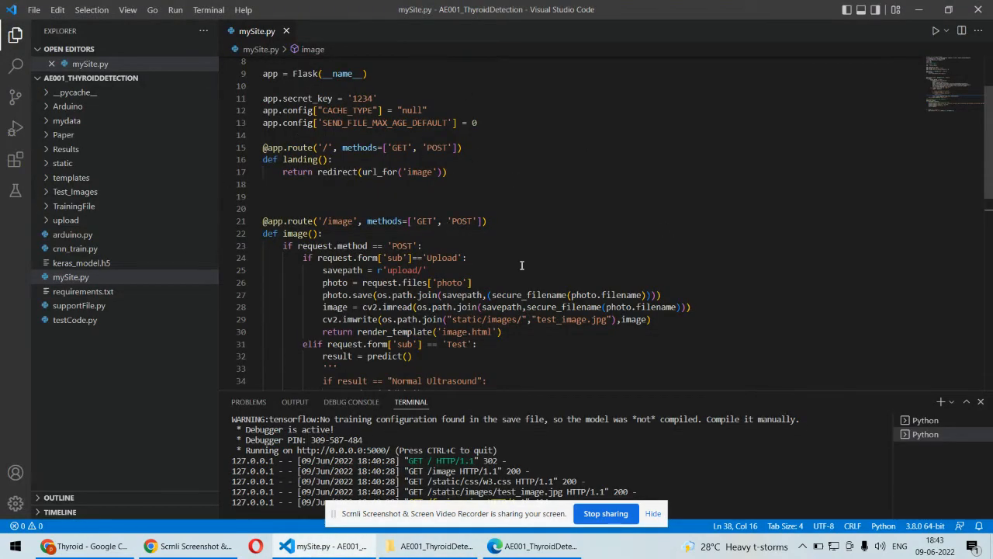
{"action": "mouse_move", "coordinate": [384, 217]}
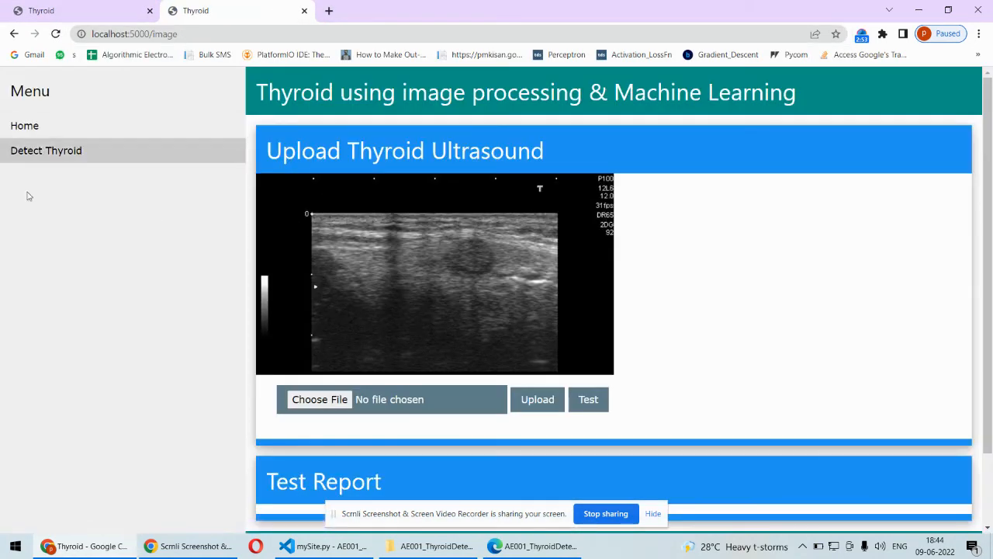
{"action": "mouse_move", "coordinate": [628, 293]}
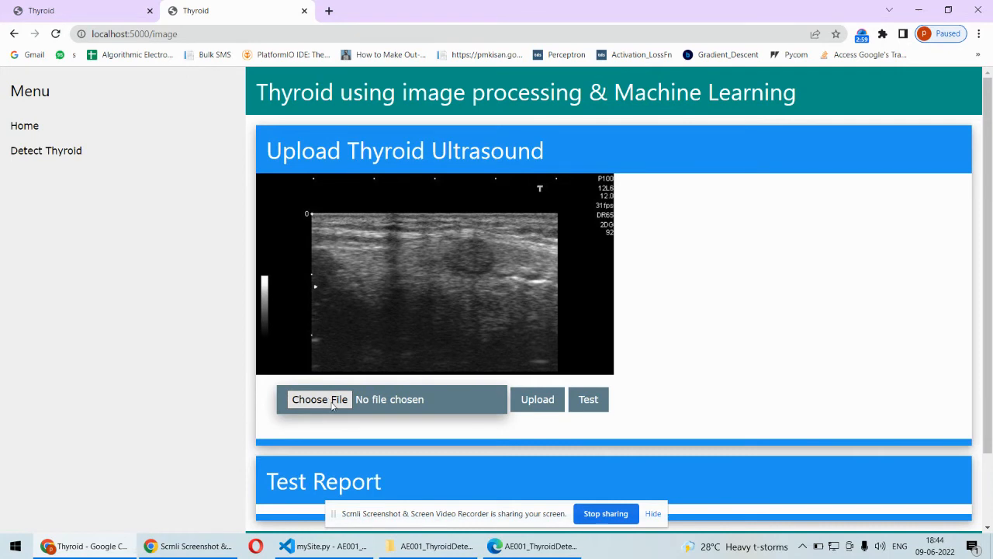
Step: Start choosing an ultrasound image to upload on the Detect Thyroid page
{"action": "left_click", "coordinate": [320, 398]}
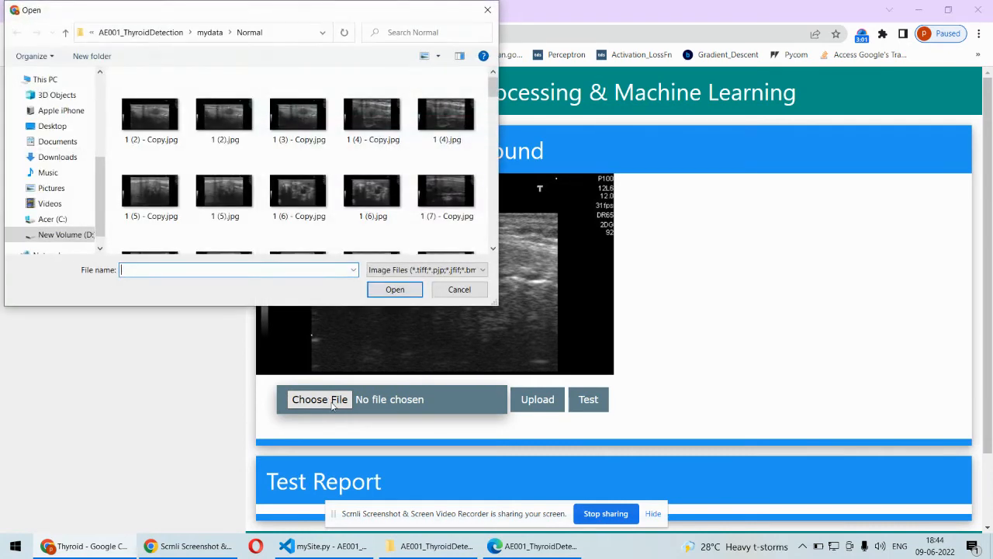
Step: Upload normal image 1 (2).jpg and test it, getting a Normal Ultrasound report
{"action": "left_click", "coordinate": [223, 116]}
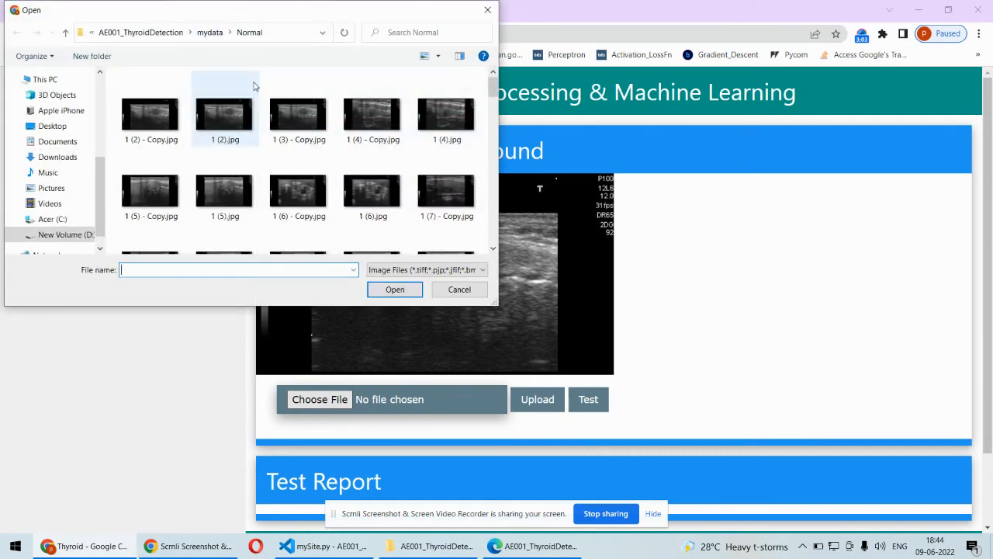
{"action": "left_click", "coordinate": [224, 115]}
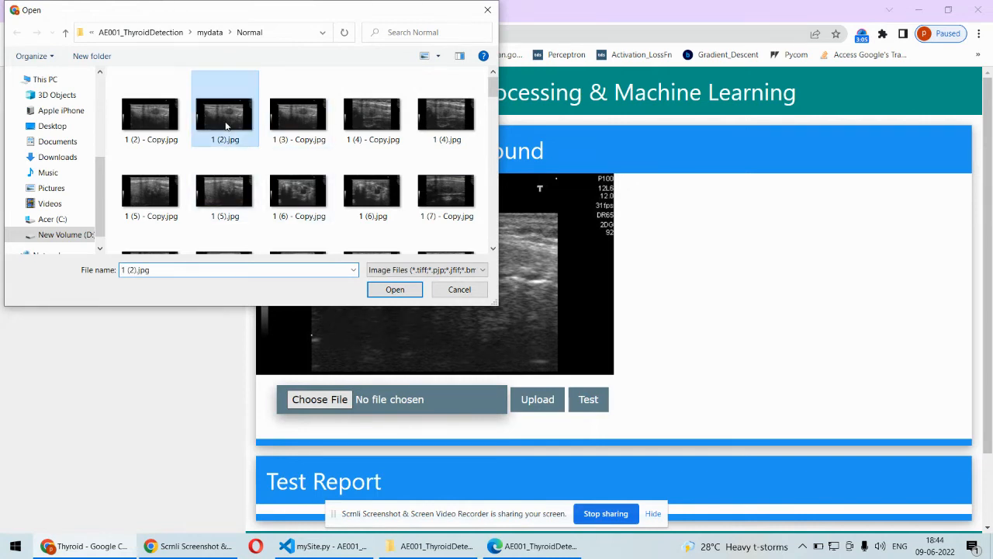
{"action": "left_click", "coordinate": [395, 289]}
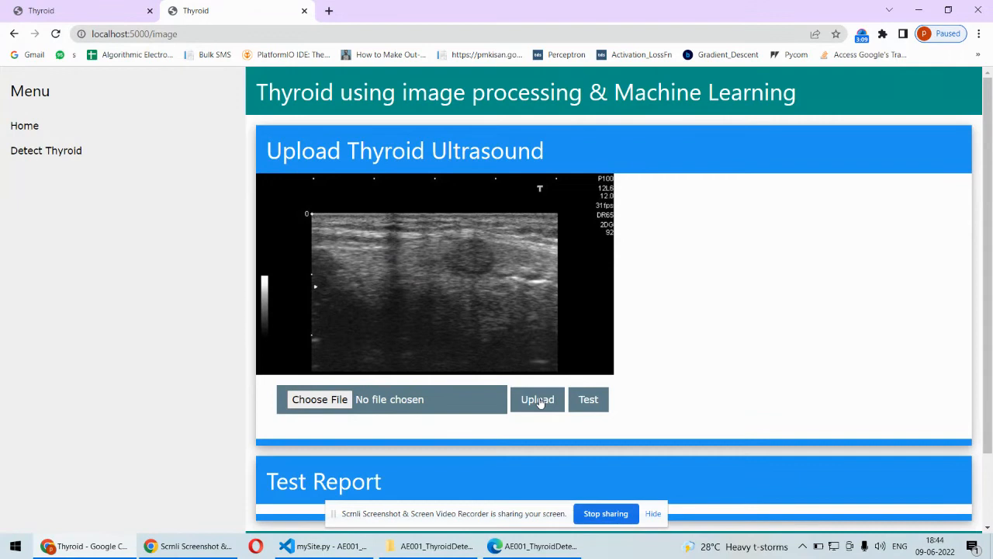
{"action": "mouse_move", "coordinate": [658, 354]}
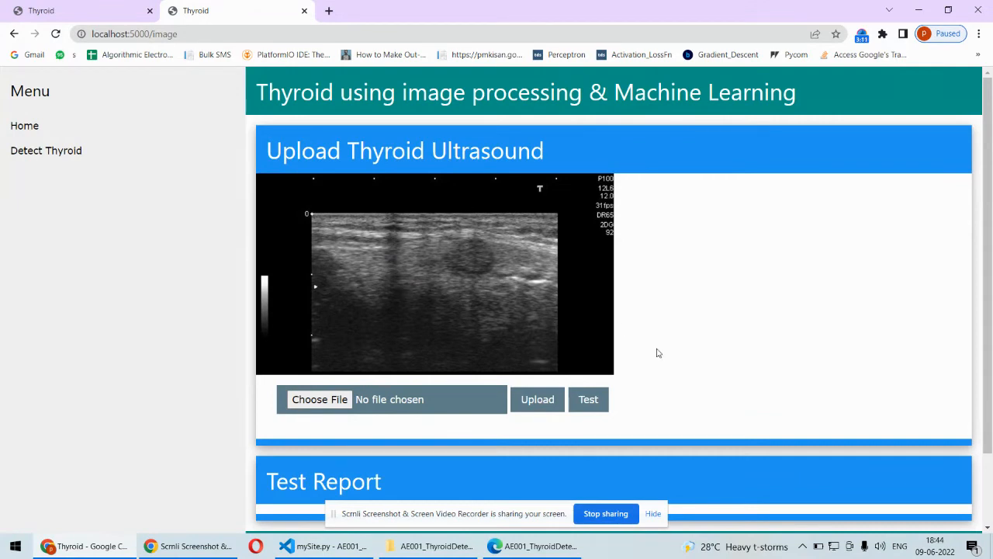
{"action": "left_click", "coordinate": [588, 399]}
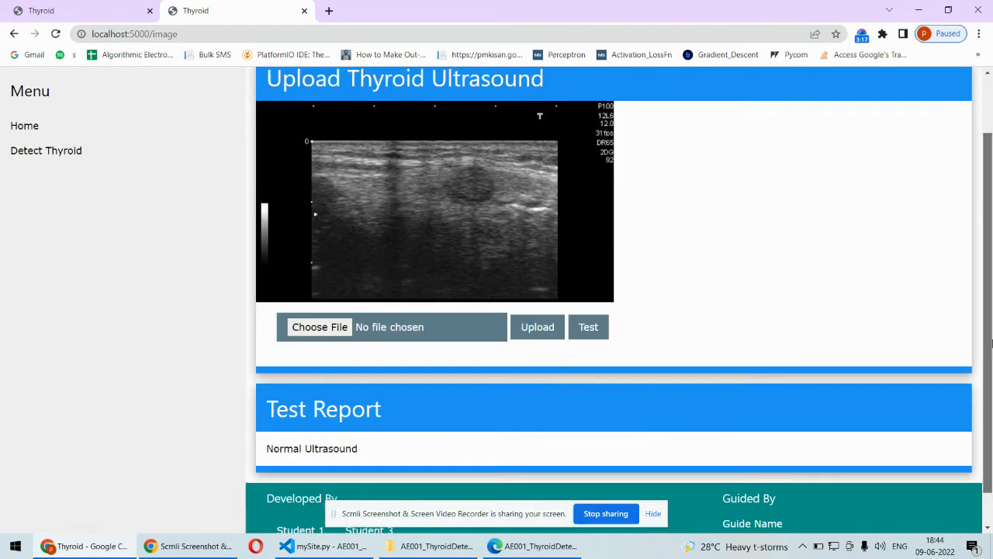
{"action": "scroll", "scroll_direction": "down", "scroll_amount": 3}
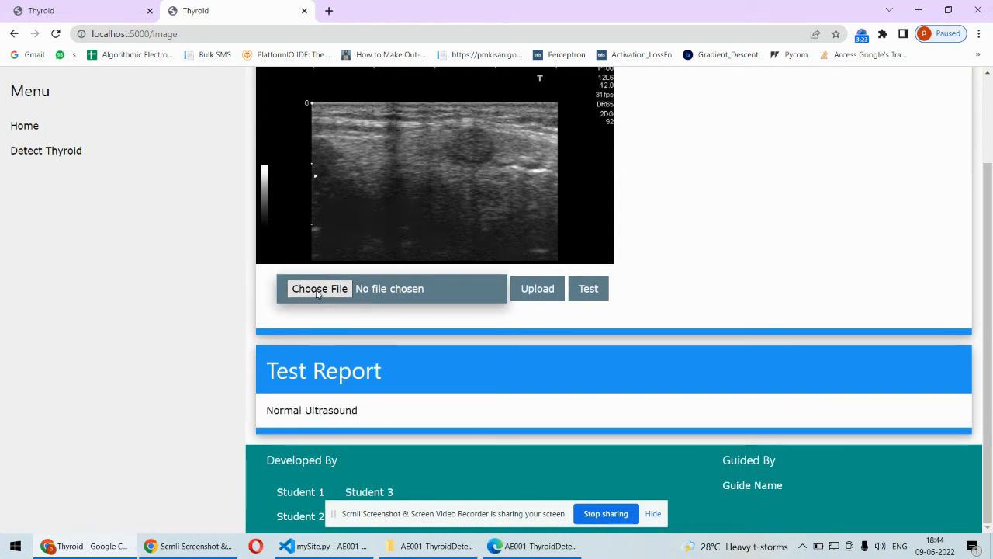
Step: Upload 1 - Copy - Copy.jpg from the Thyroid folder and test it, getting Thyroid Detected
{"action": "left_click", "coordinate": [319, 287]}
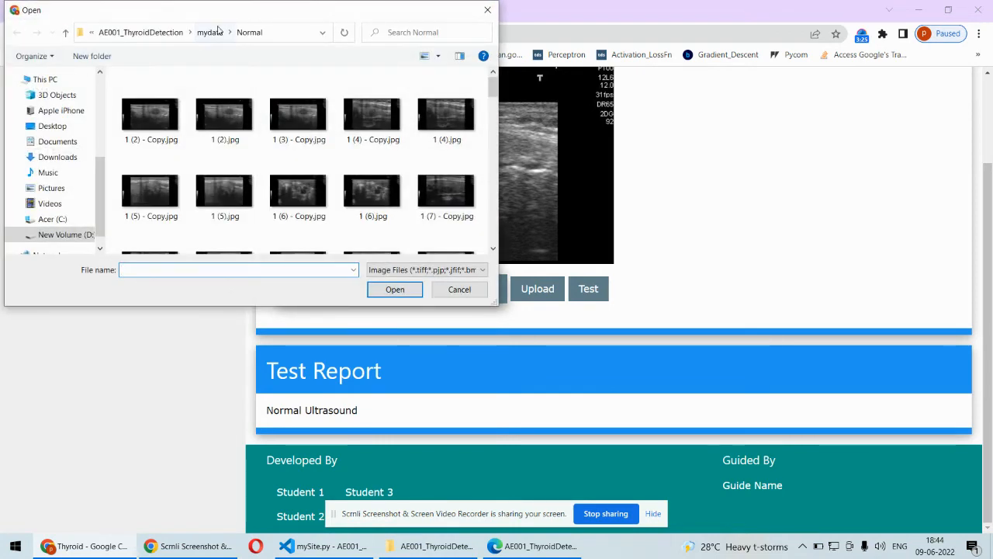
{"action": "left_click", "coordinate": [209, 31]}
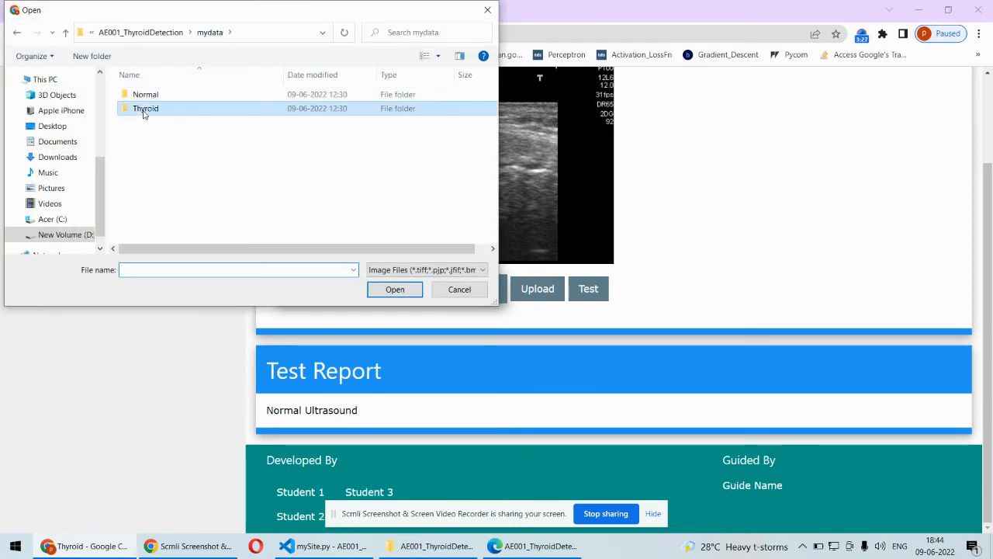
{"action": "double_click", "coordinate": [146, 109]}
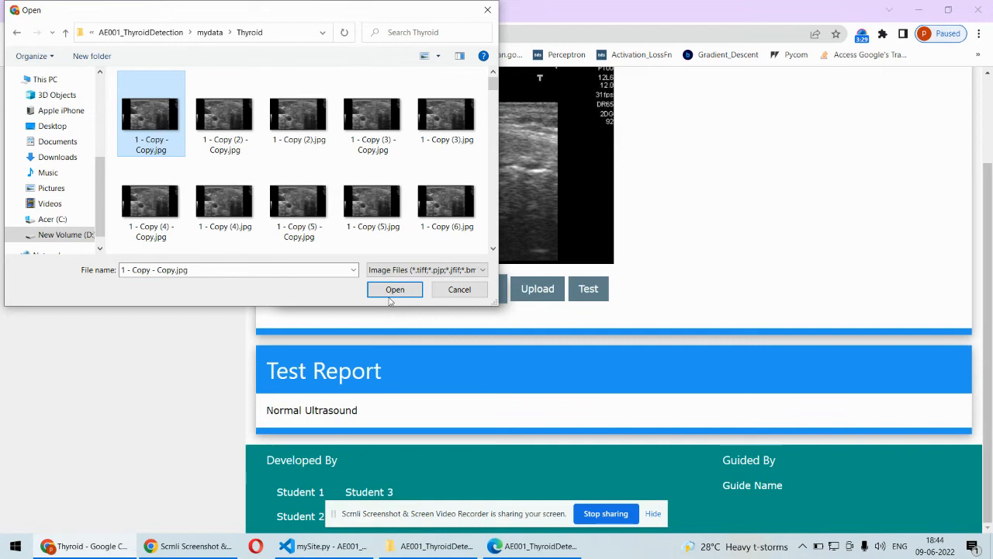
{"action": "left_click", "coordinate": [394, 288]}
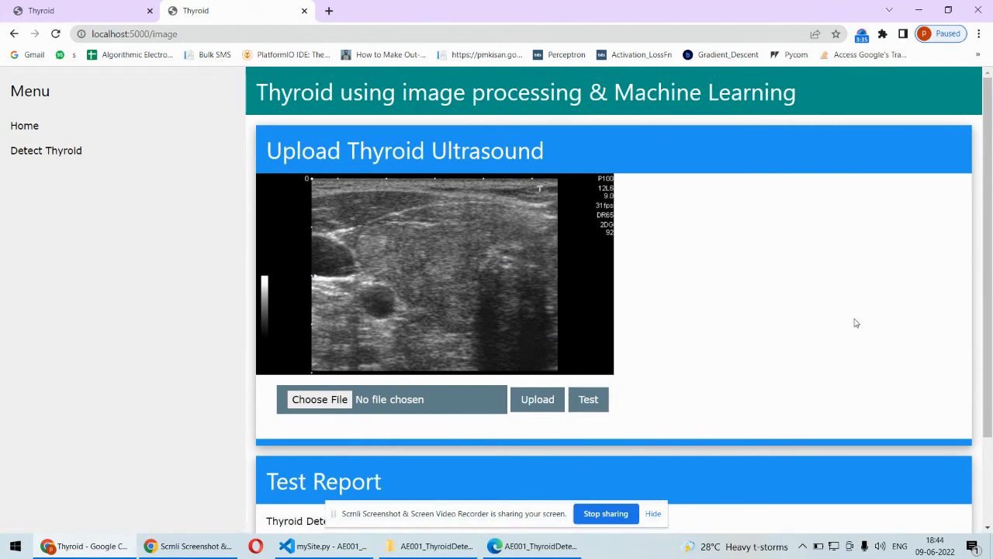
{"action": "scroll", "scroll_direction": "down", "scroll_amount": 3}
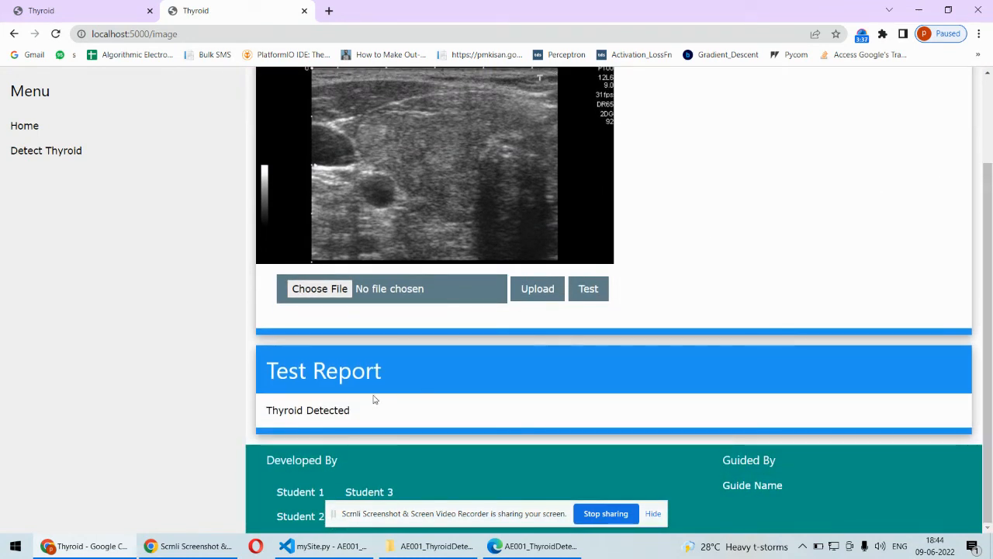
{"action": "double_click", "coordinate": [307, 410]}
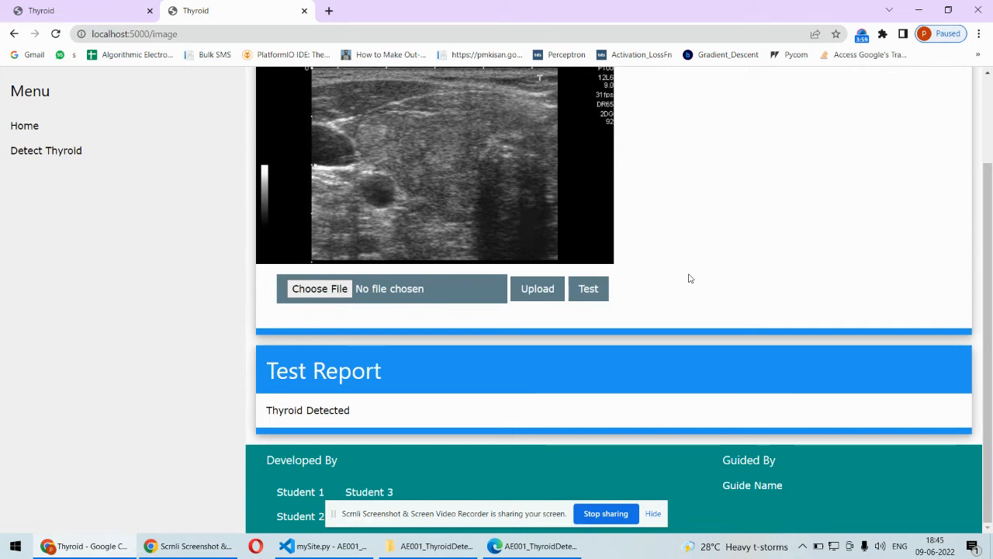
{"action": "mouse_move", "coordinate": [503, 413]}
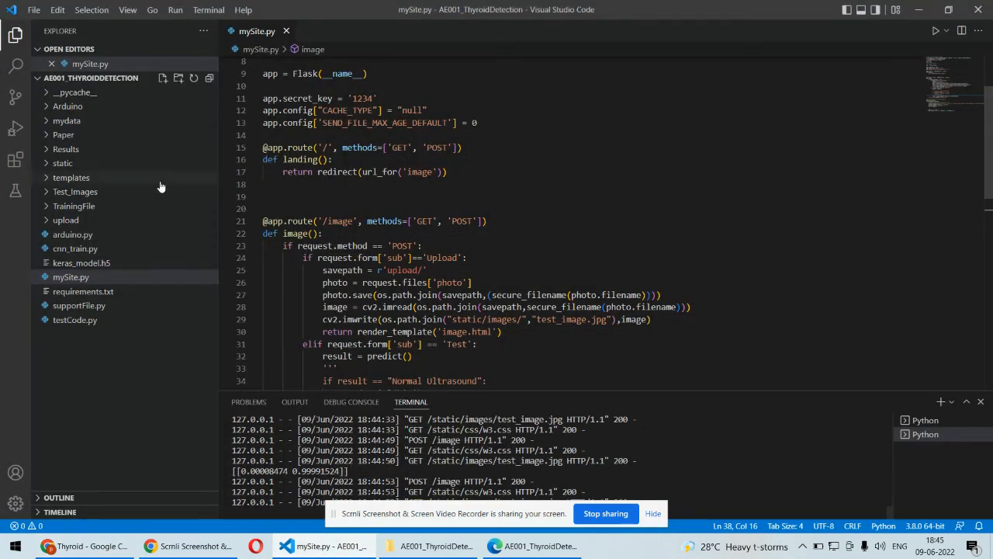
Step: Expand Results and view accuracy.png, then confusionMatrix.png
{"action": "left_click", "coordinate": [65, 149]}
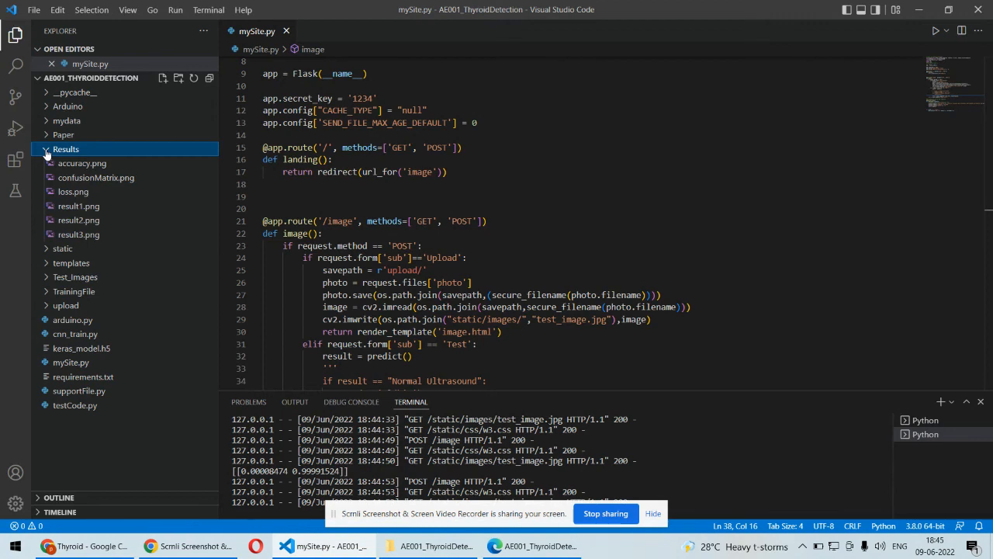
{"action": "double_click", "coordinate": [81, 163]}
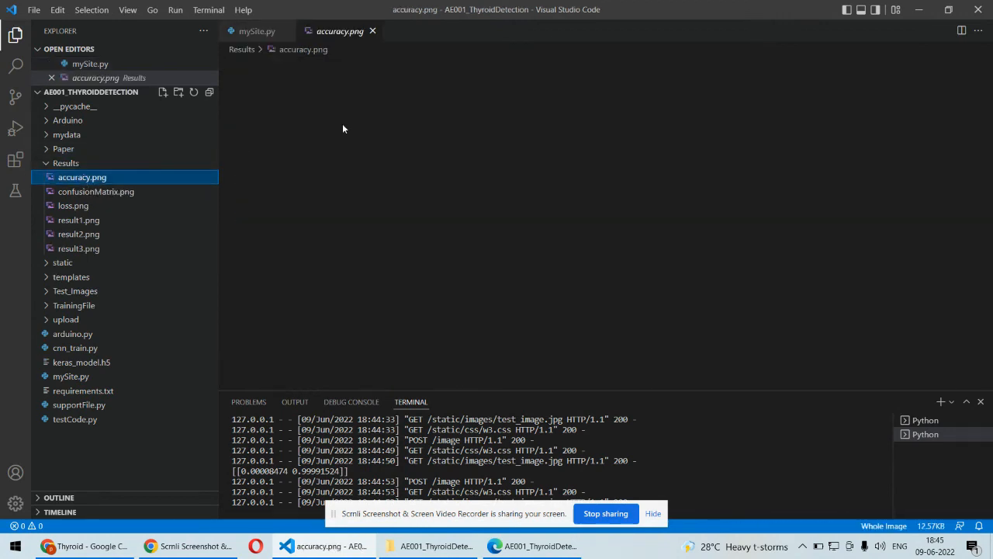
{"action": "left_click", "coordinate": [81, 177]}
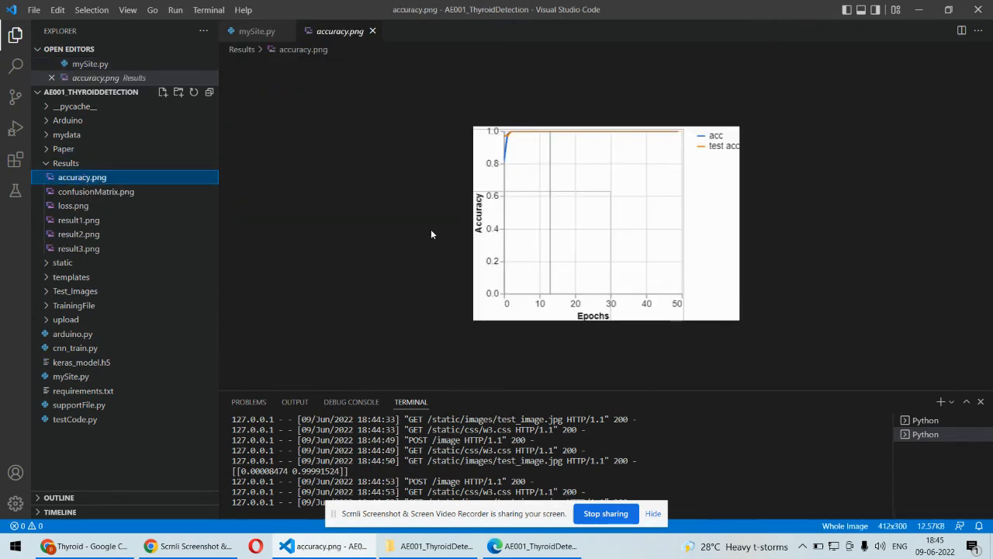
{"action": "mouse_move", "coordinate": [723, 224]}
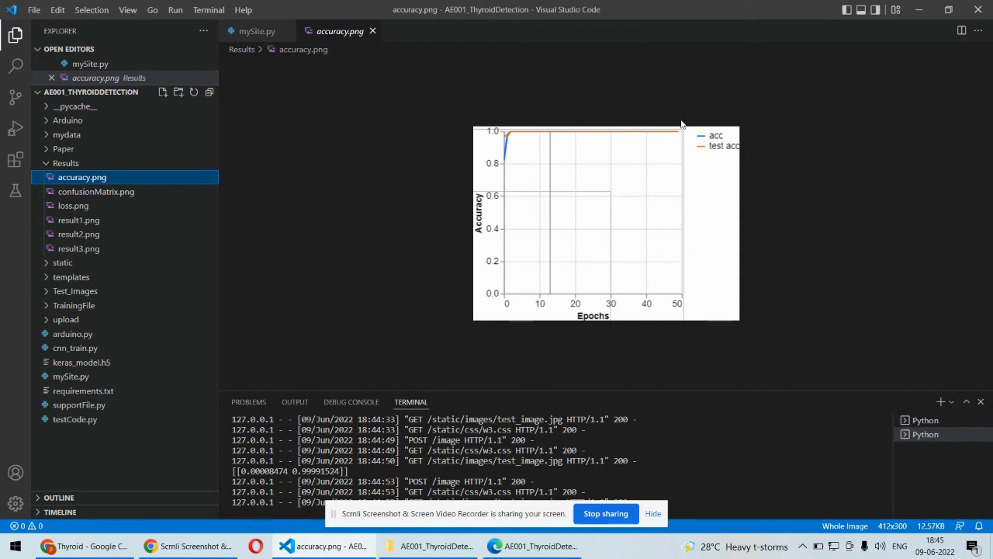
{"action": "left_click", "coordinate": [96, 193]}
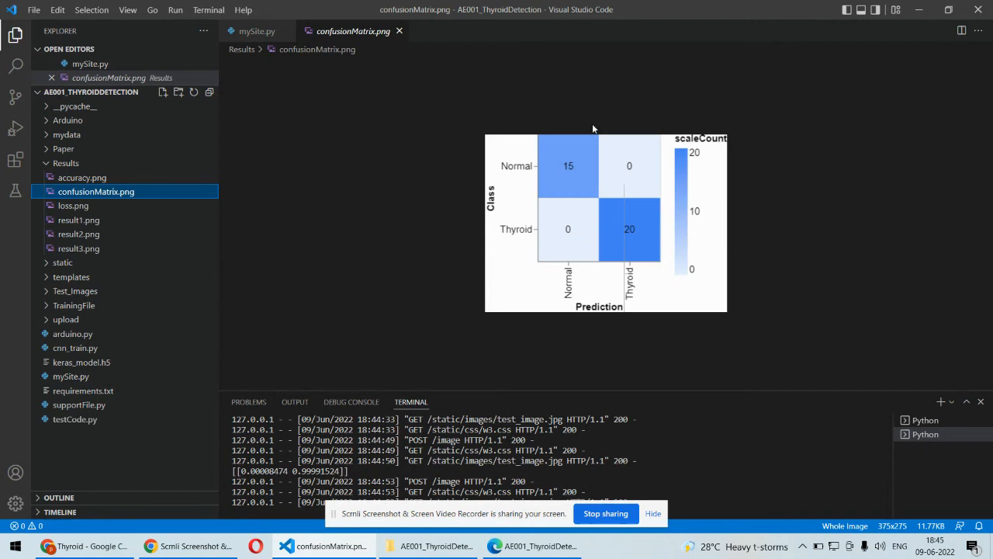
{"action": "mouse_move", "coordinate": [649, 220]}
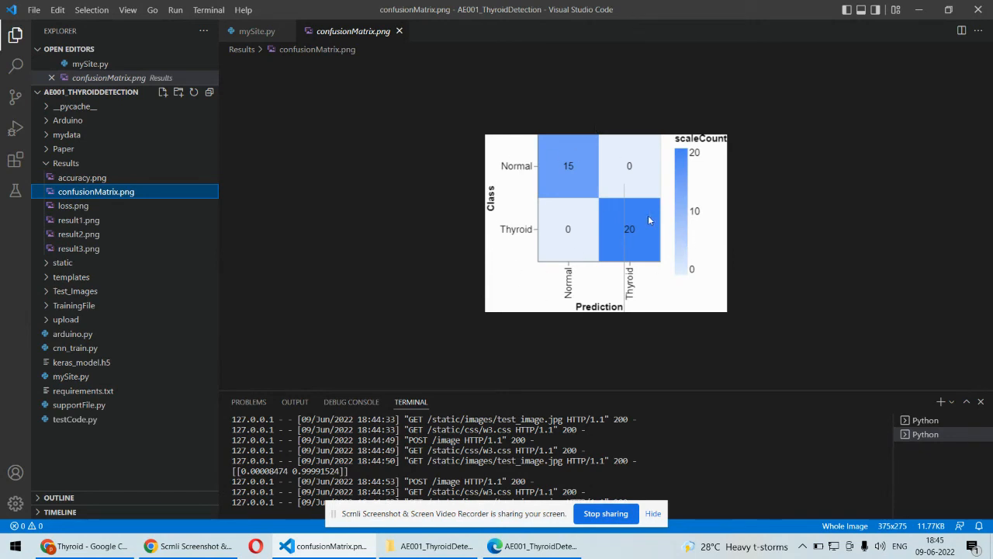
Step: View loss.png and close it, returning to mySite.py
{"action": "left_click", "coordinate": [73, 205]}
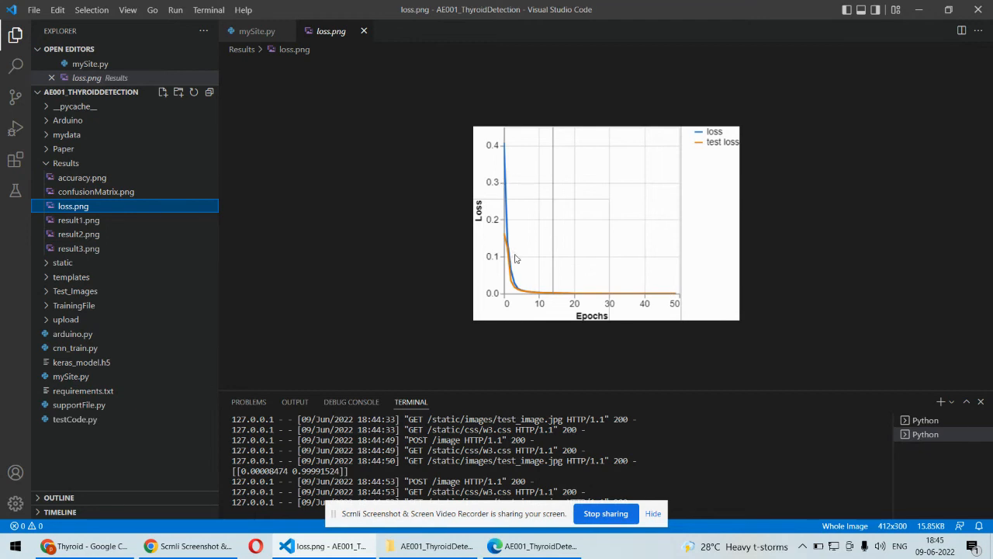
{"action": "mouse_move", "coordinate": [540, 279]}
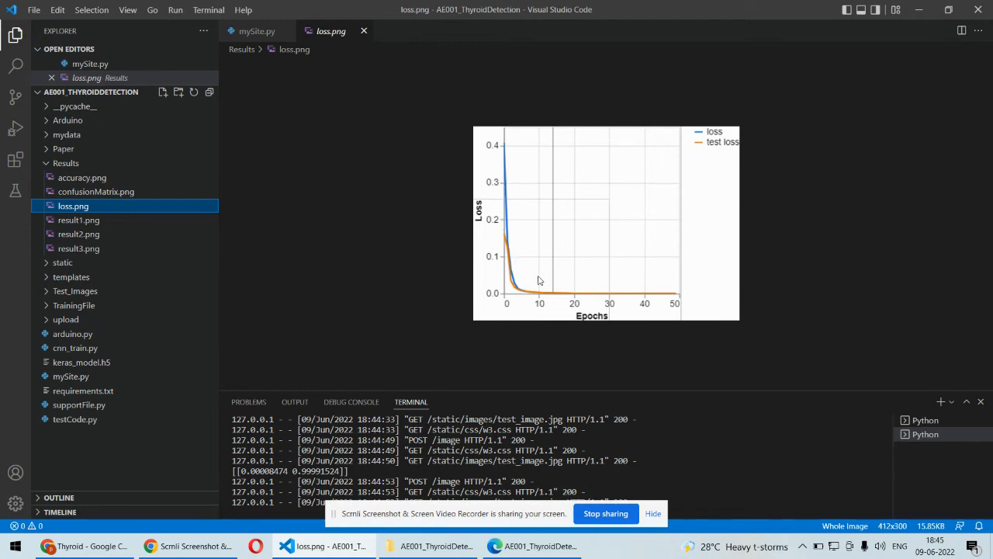
{"action": "mouse_move", "coordinate": [675, 301]}
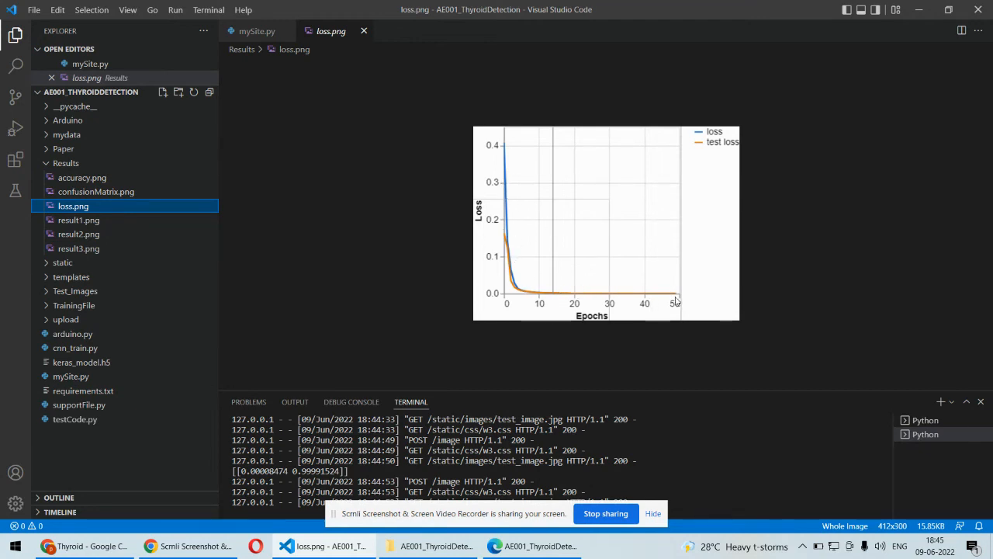
{"action": "mouse_move", "coordinate": [338, 208]}
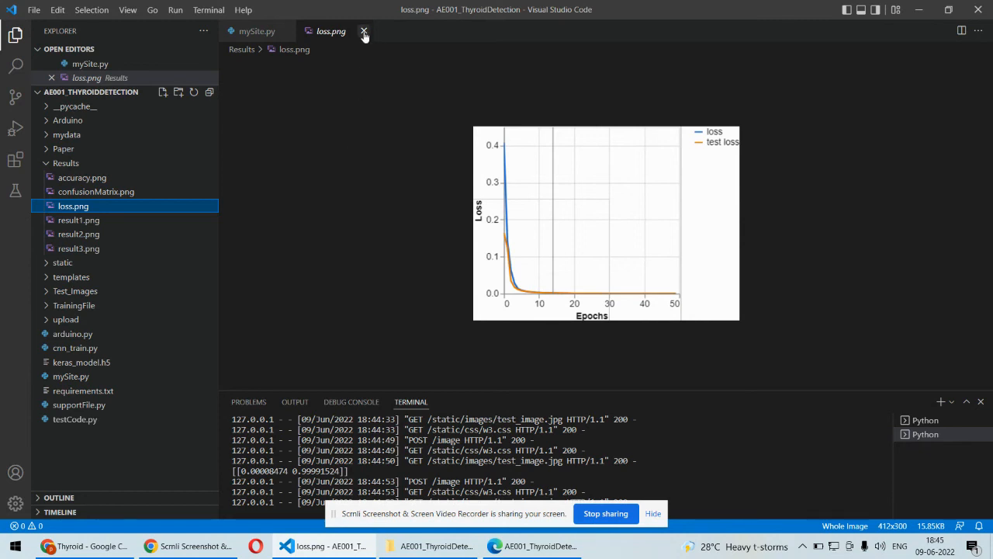
{"action": "left_click", "coordinate": [363, 31]}
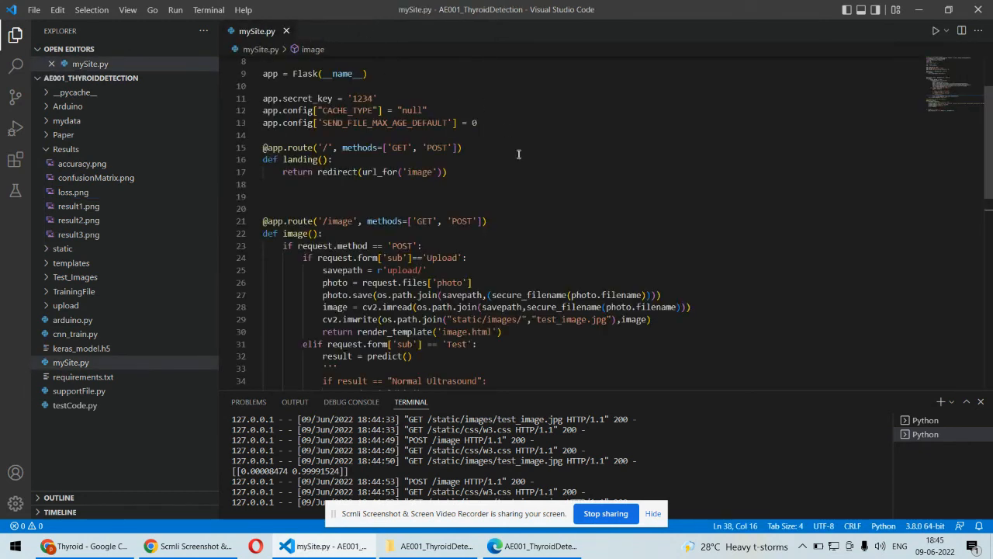